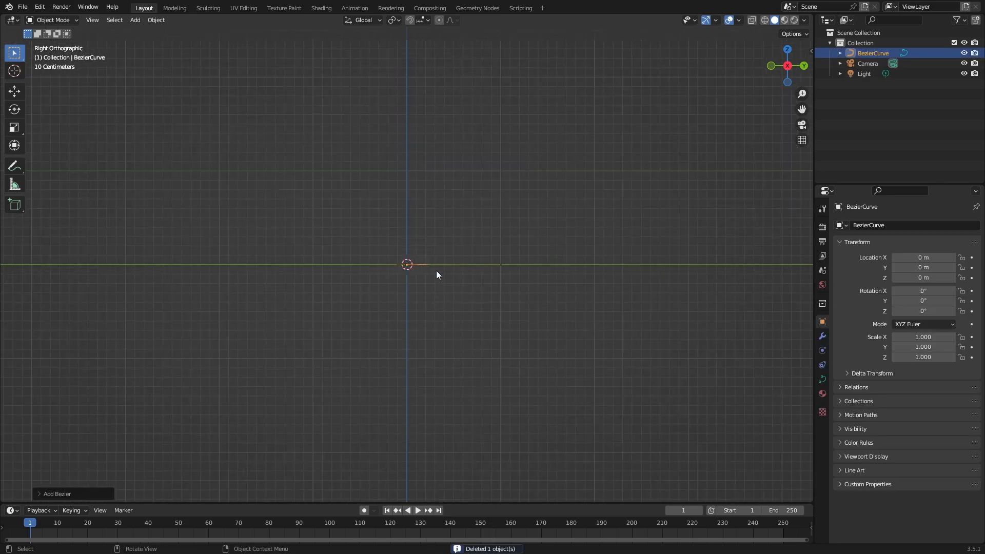
# - Stand the Bezier curve upright and hook each endpoint to a new empty via Ctrl+H
pyautogui.click(418, 20)
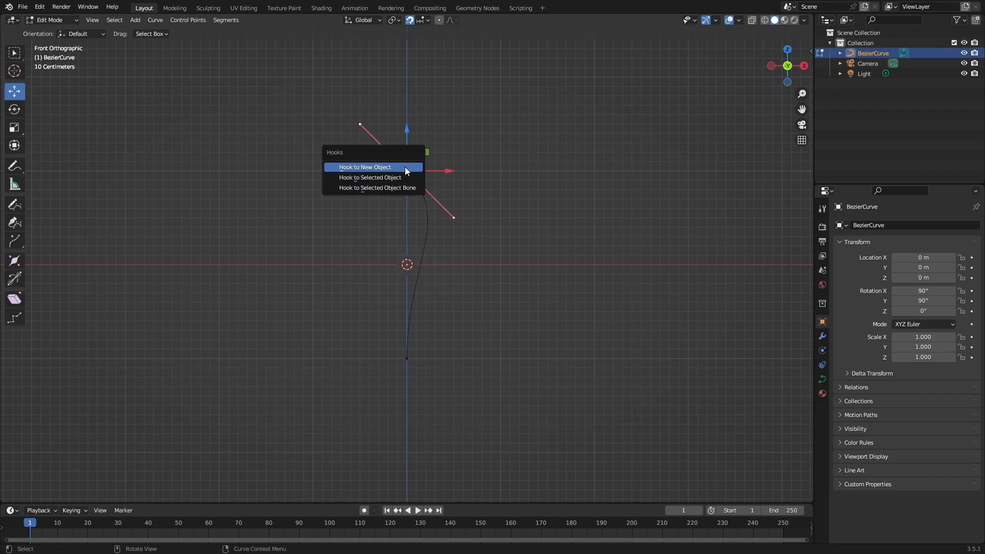
pyautogui.click(364, 166)
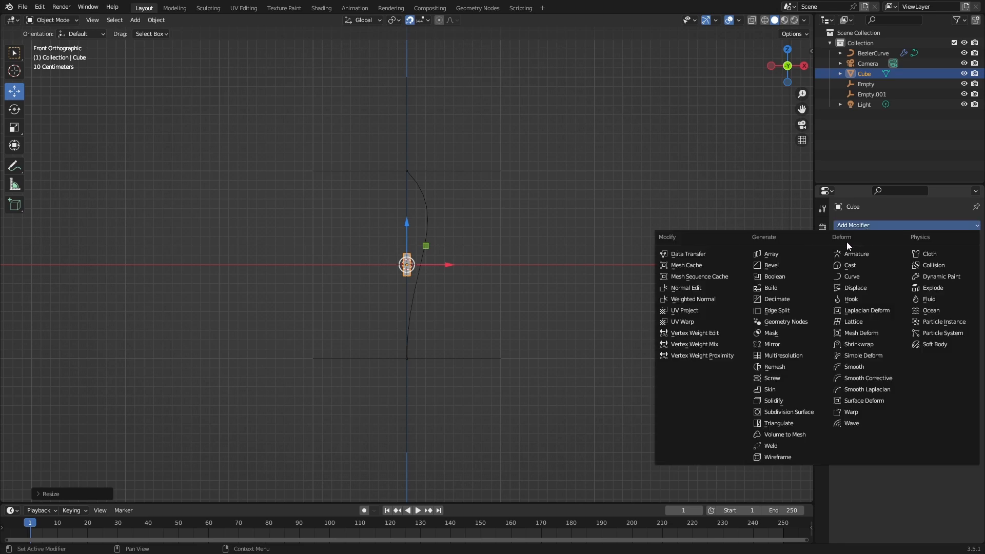
# - Add a scaled-down cube and stack an Array modifier followed by a Curve modifier on it
pyautogui.click(851, 276)
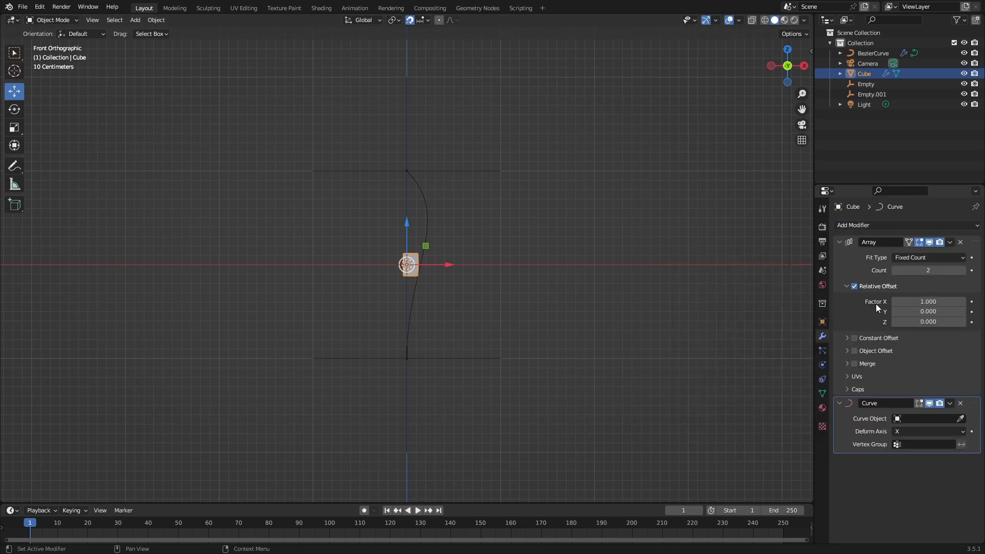